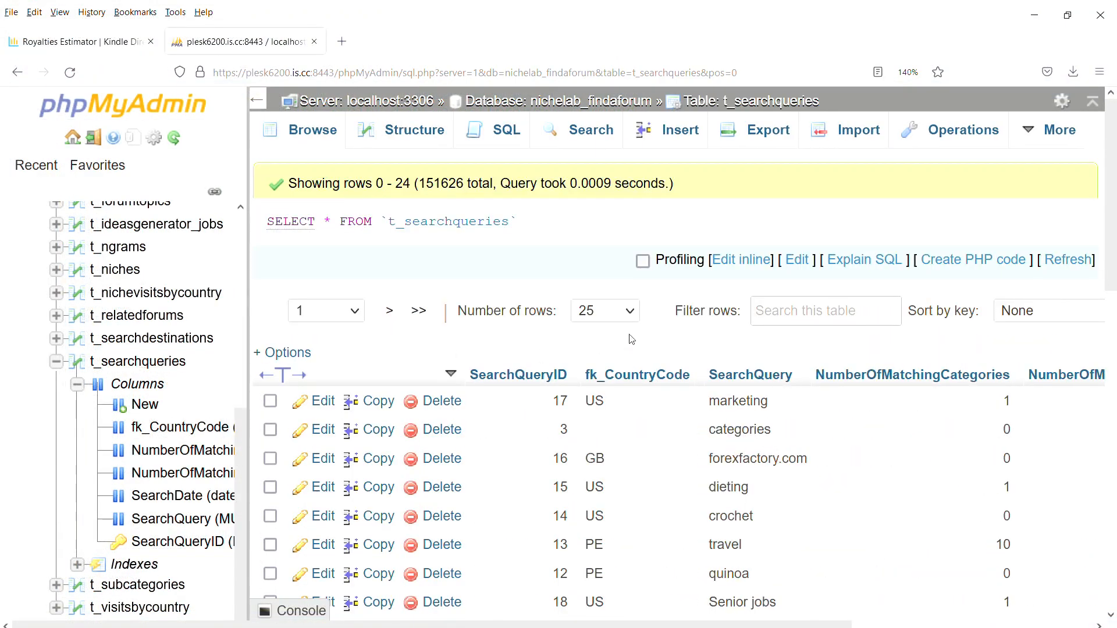
Step: Move from the top-1000 query to the SQLQuery2.sql tab holding the DATEPART last-month filter
scroll(down, 3)
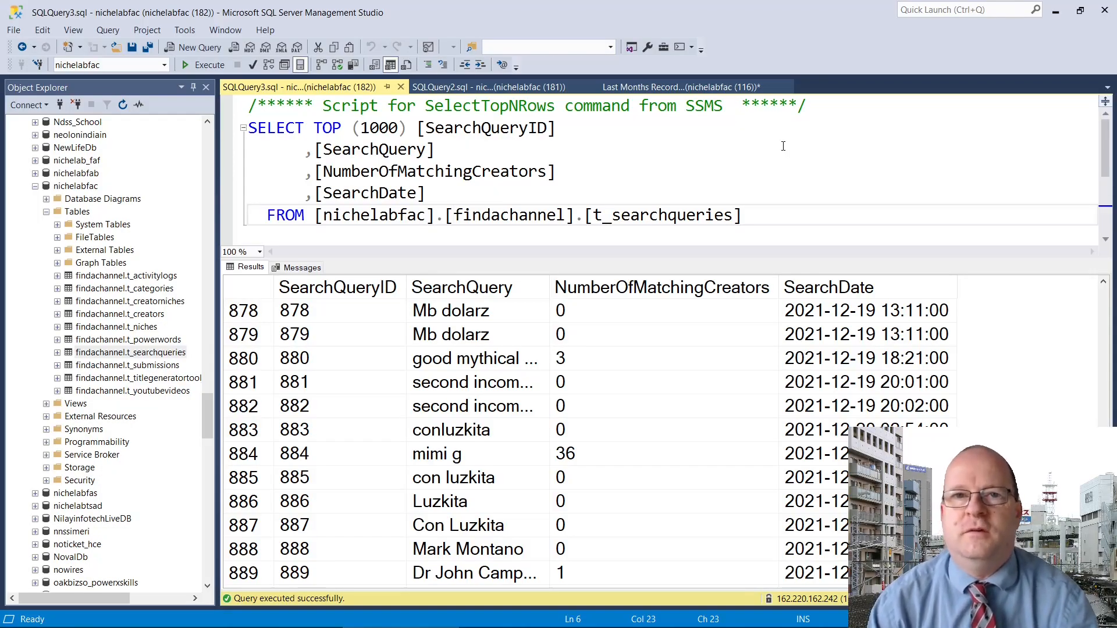
click(449, 215)
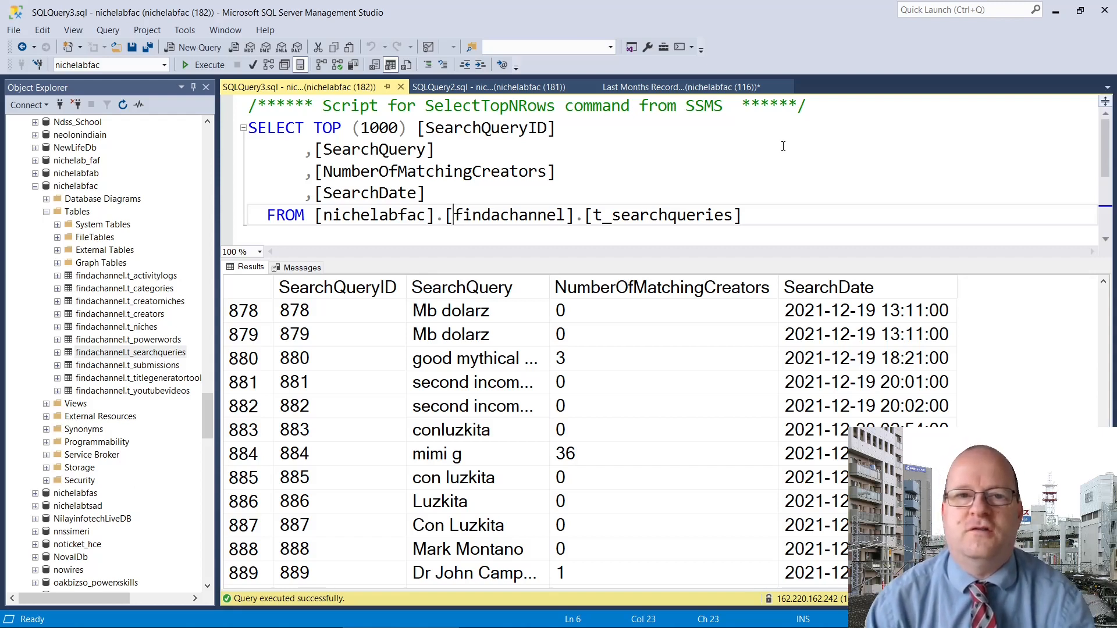
click(456, 87)
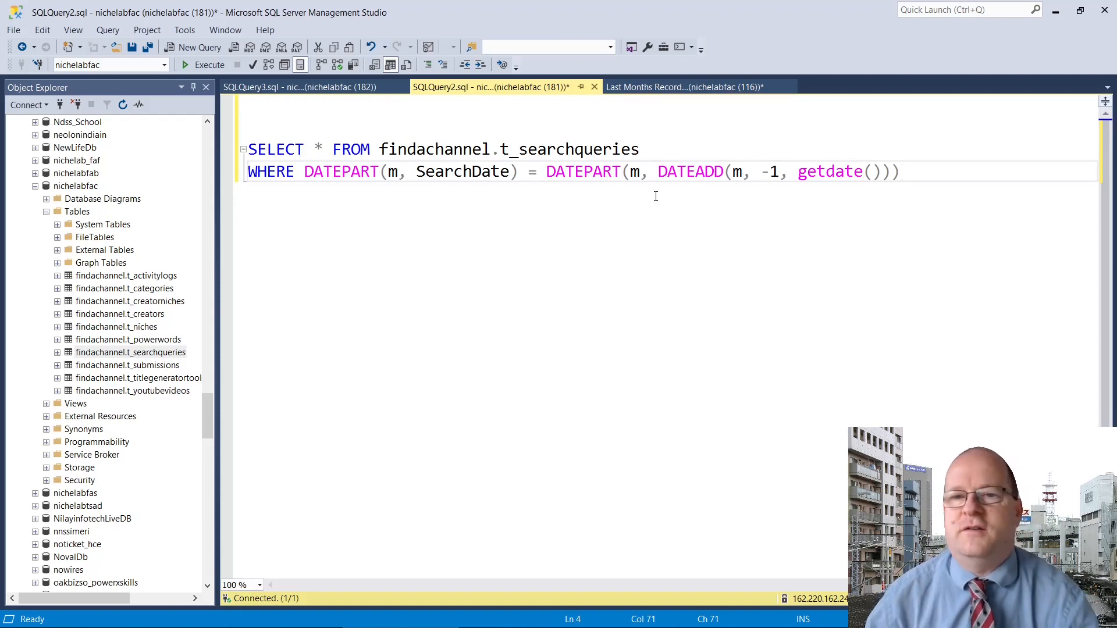
Step: Expand findachannel.t_searchqueries and its Columns folder, showing SearchDate as smalldatetime
click(130, 351)
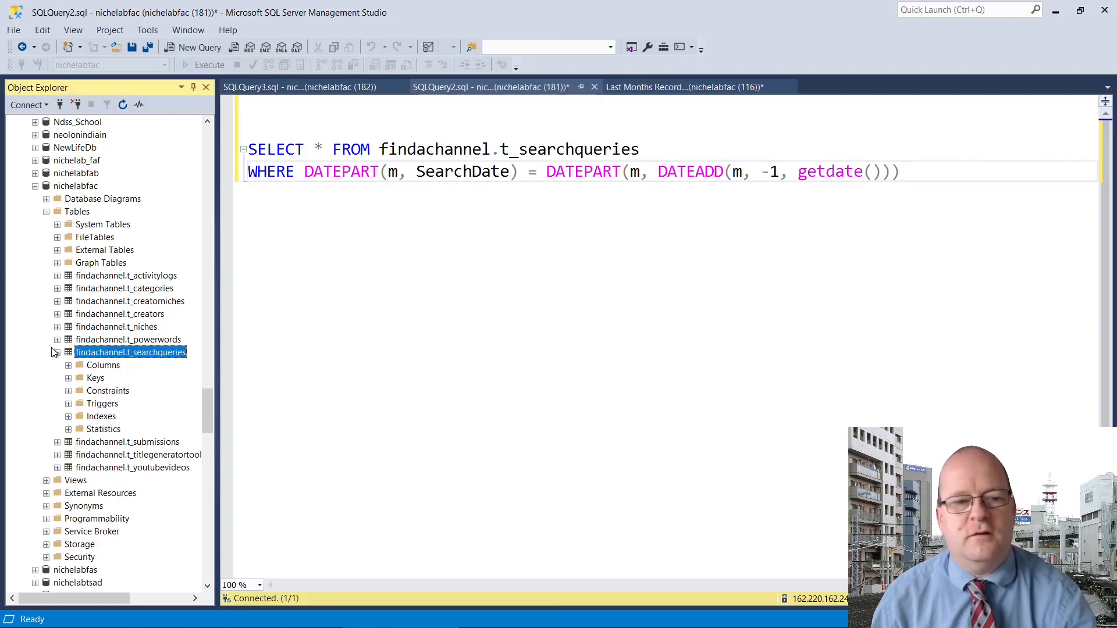
click(67, 364)
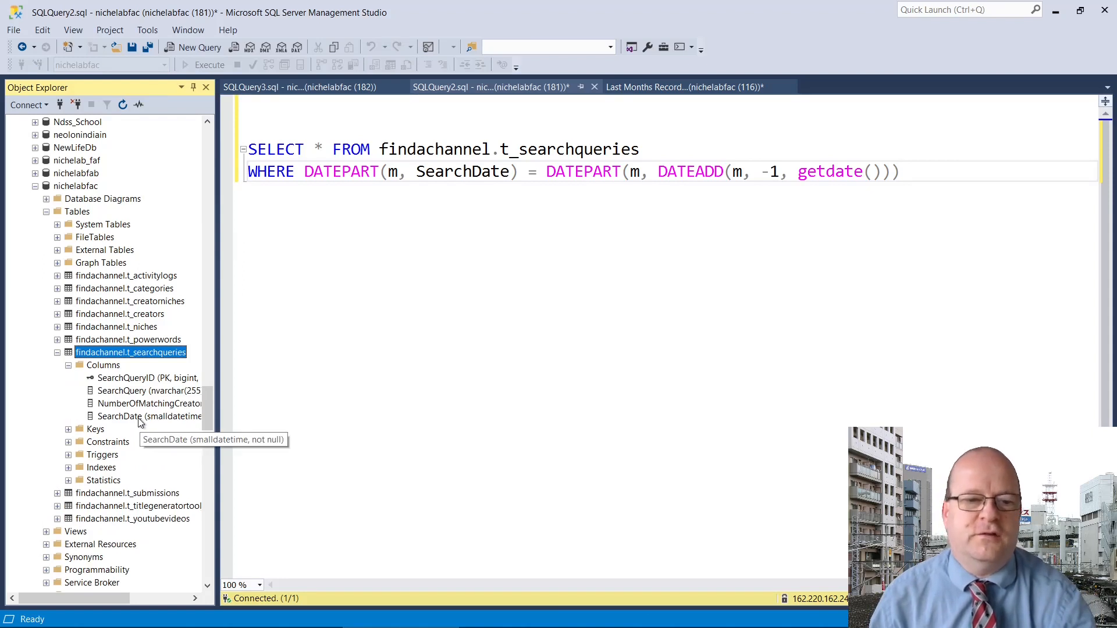
mouse_move(353, 172)
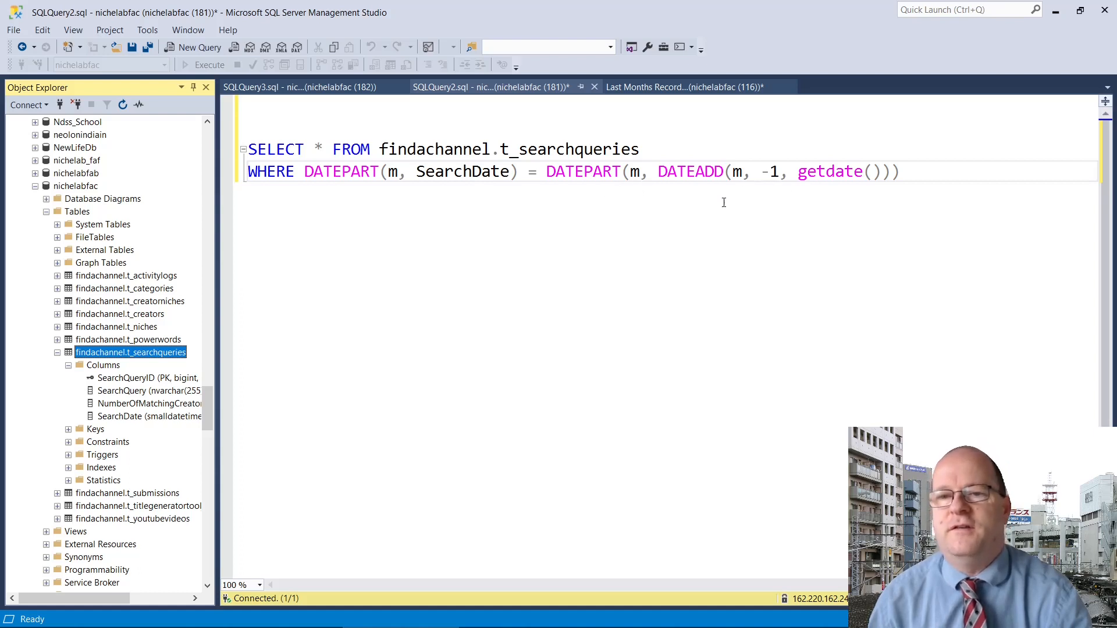
Step: Execute the DATEPART last-month query and review the February 2022 rows in the results grid
click(209, 65)
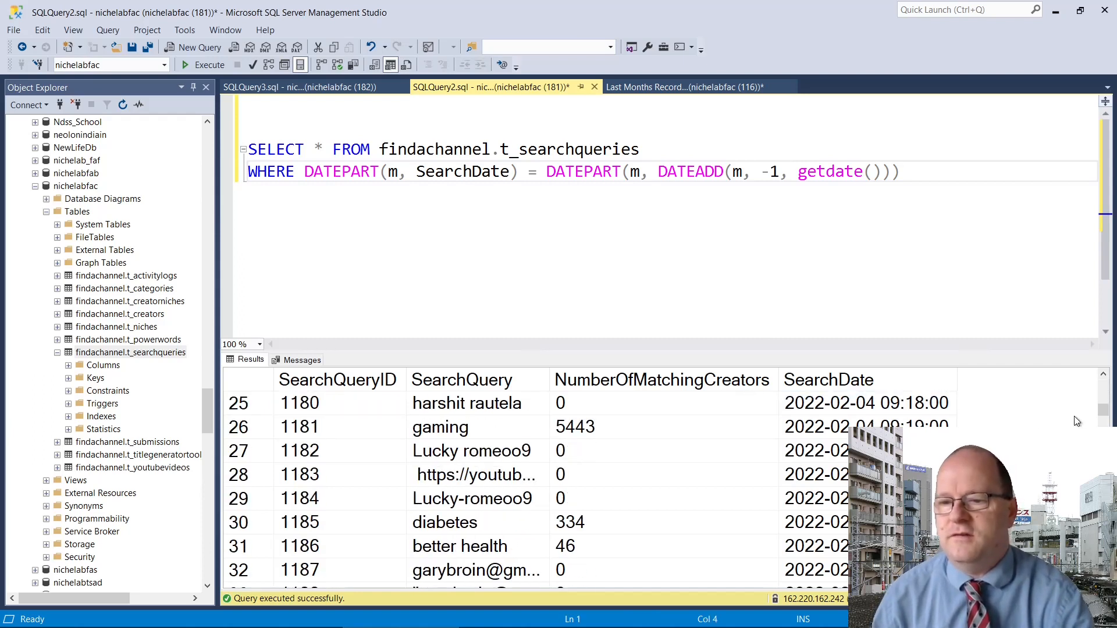
scroll(down, 3)
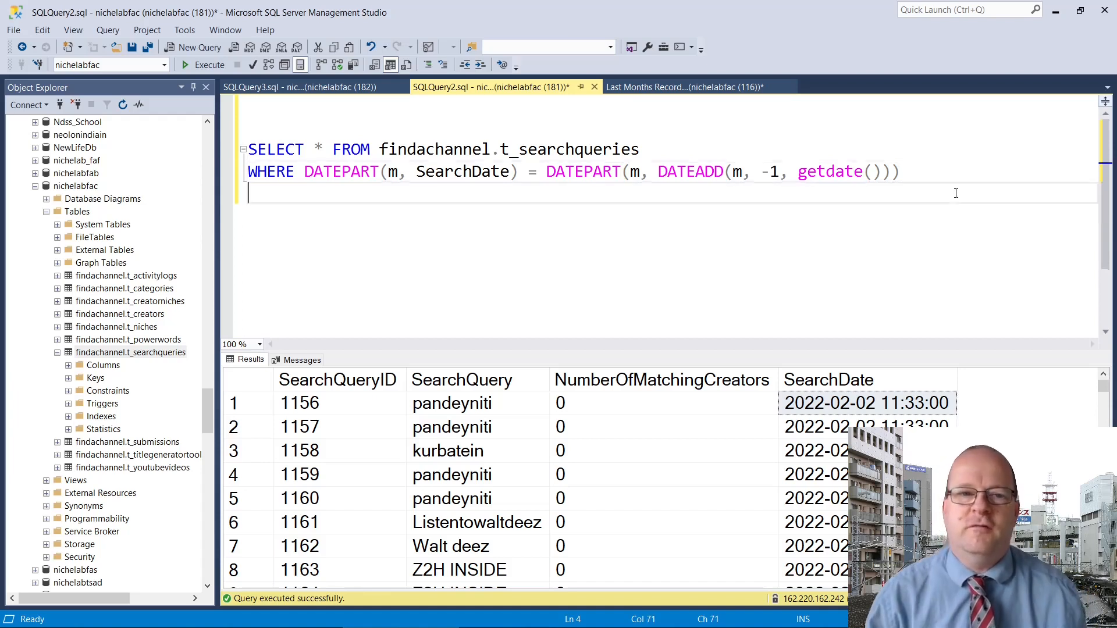
text(AND DATEPART(year, SearchDate) = DATEPART(yy, DATEADD(m, -1, getdate())))
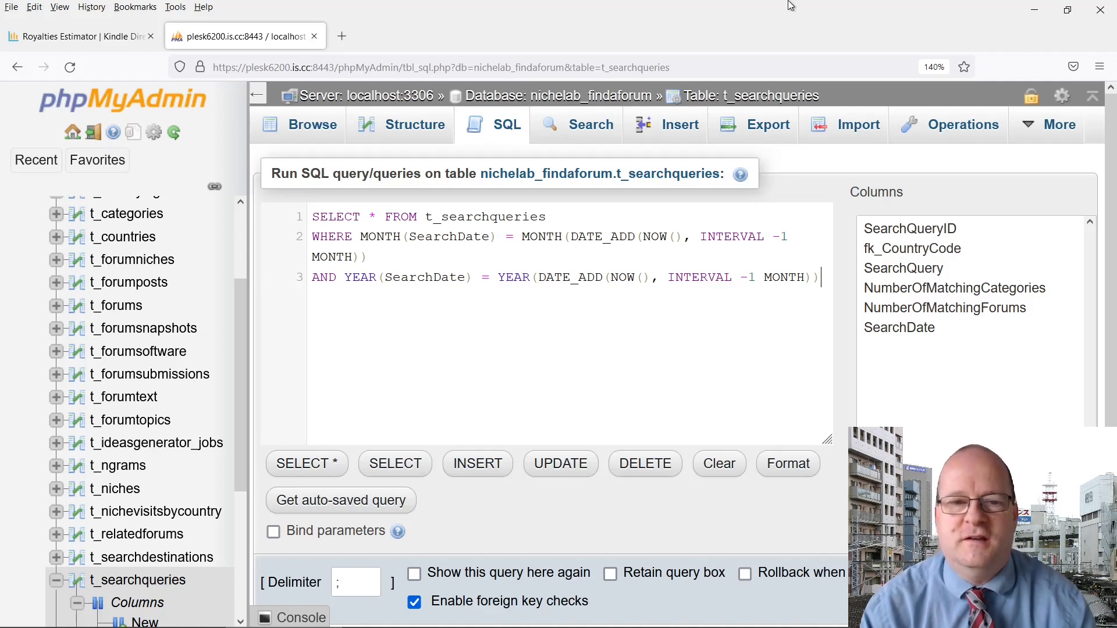
mouse_move(556, 368)
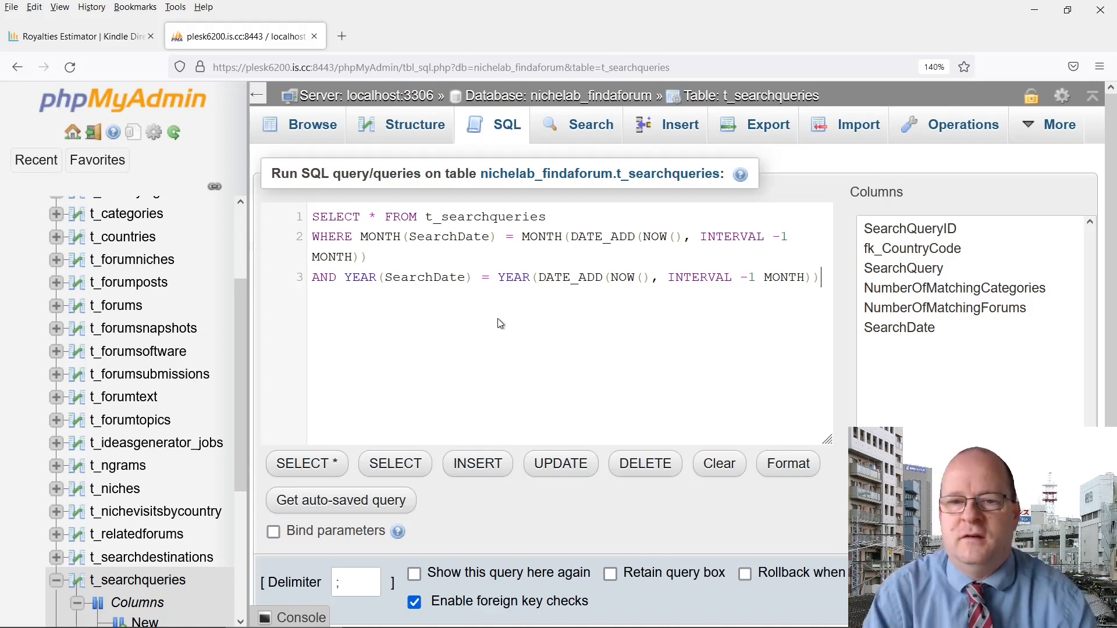
mouse_move(631, 256)
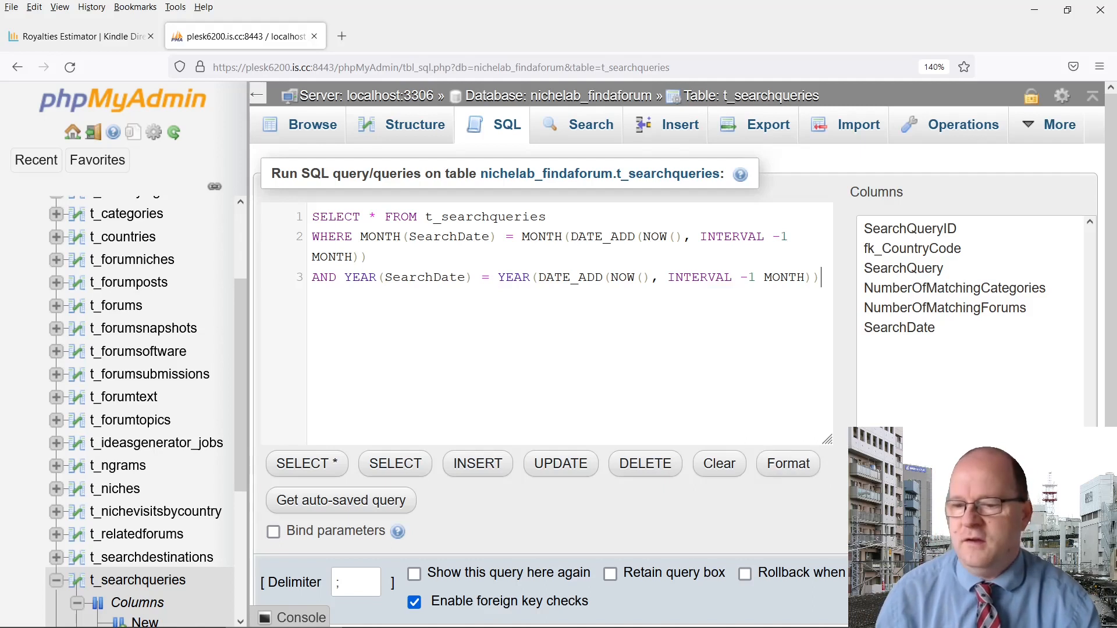
Step: Run the month-and-year query with Go and inspect the 4007 rows' SearchDate values dated 2022-02
click(306, 463)
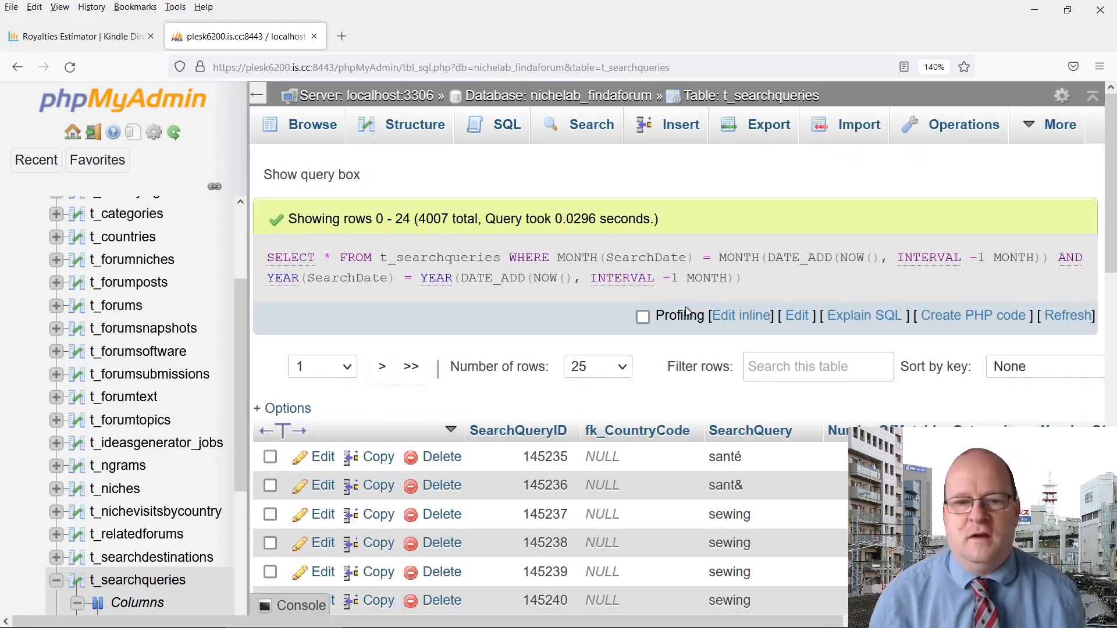
mouse_move(645, 299)
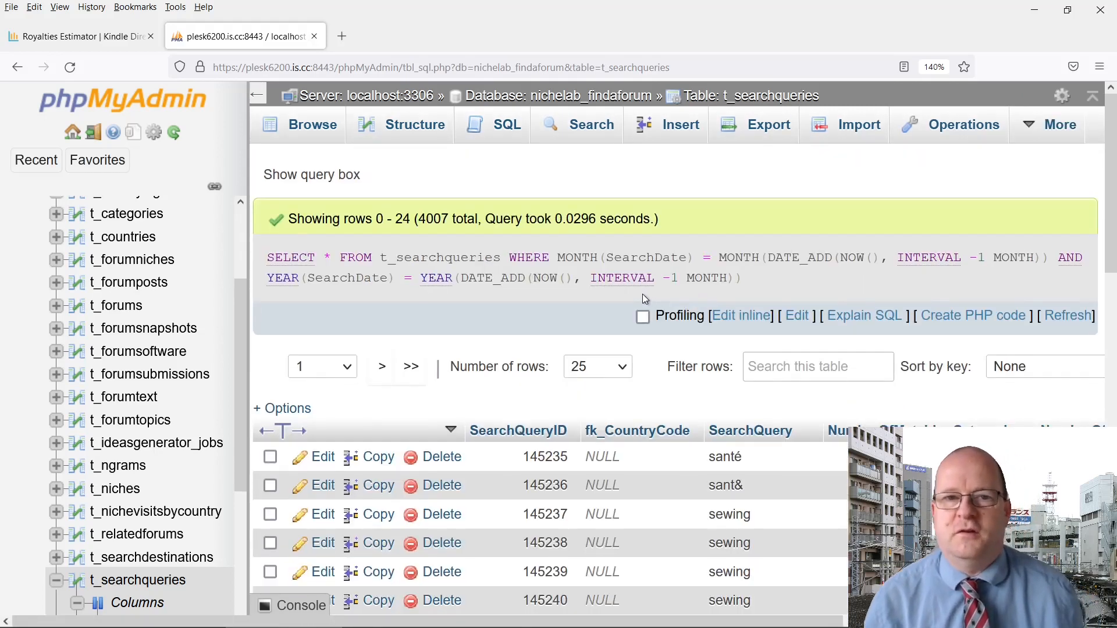
scroll(down, 3)
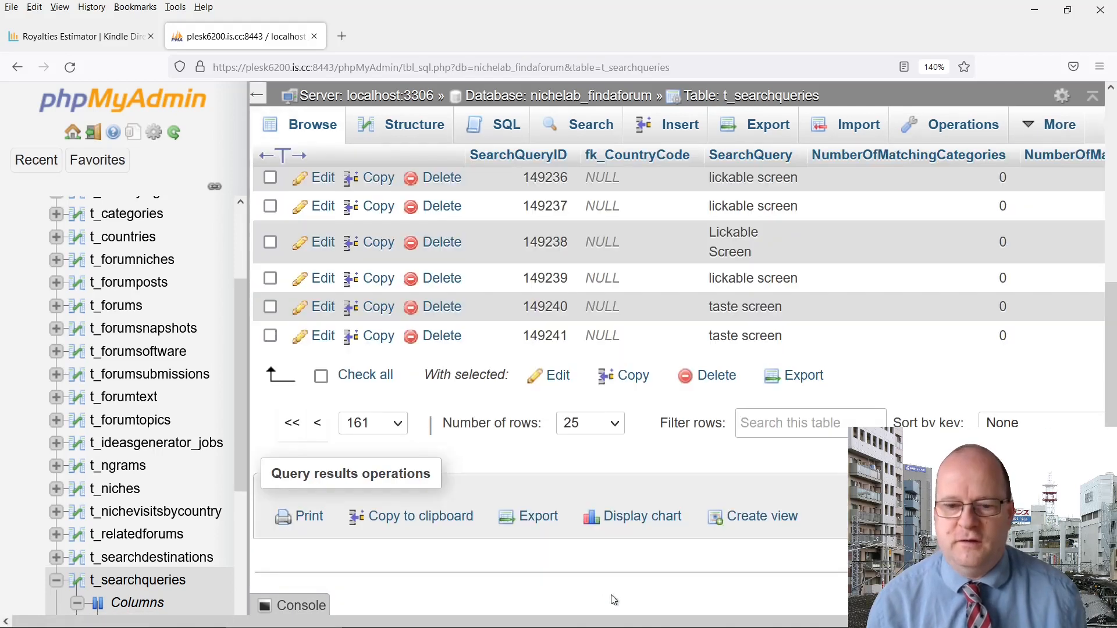
scroll(right, 3)
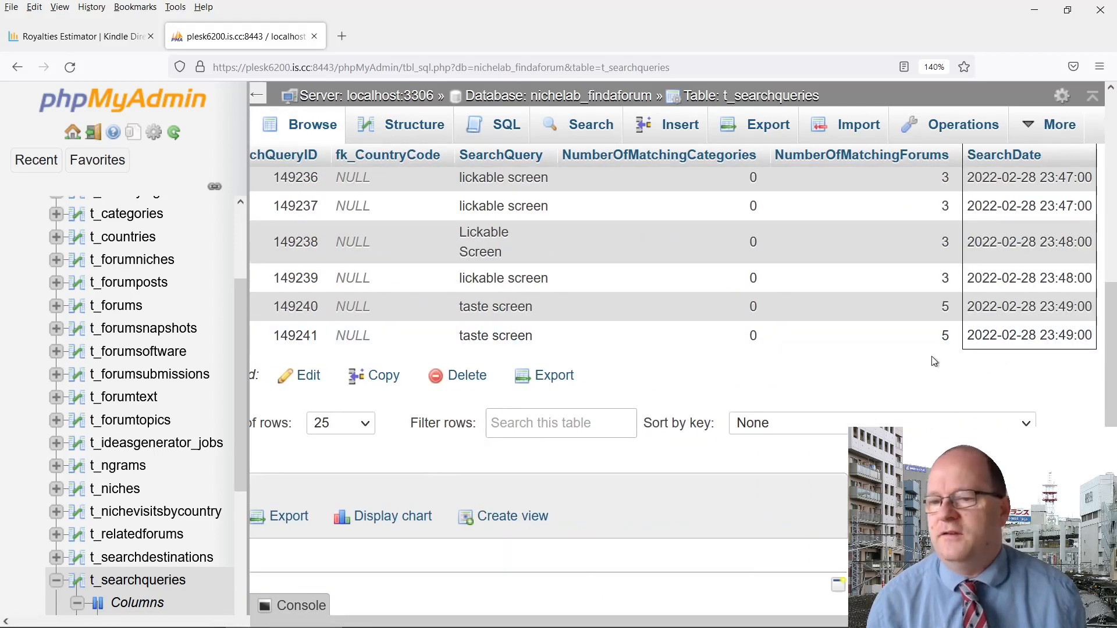